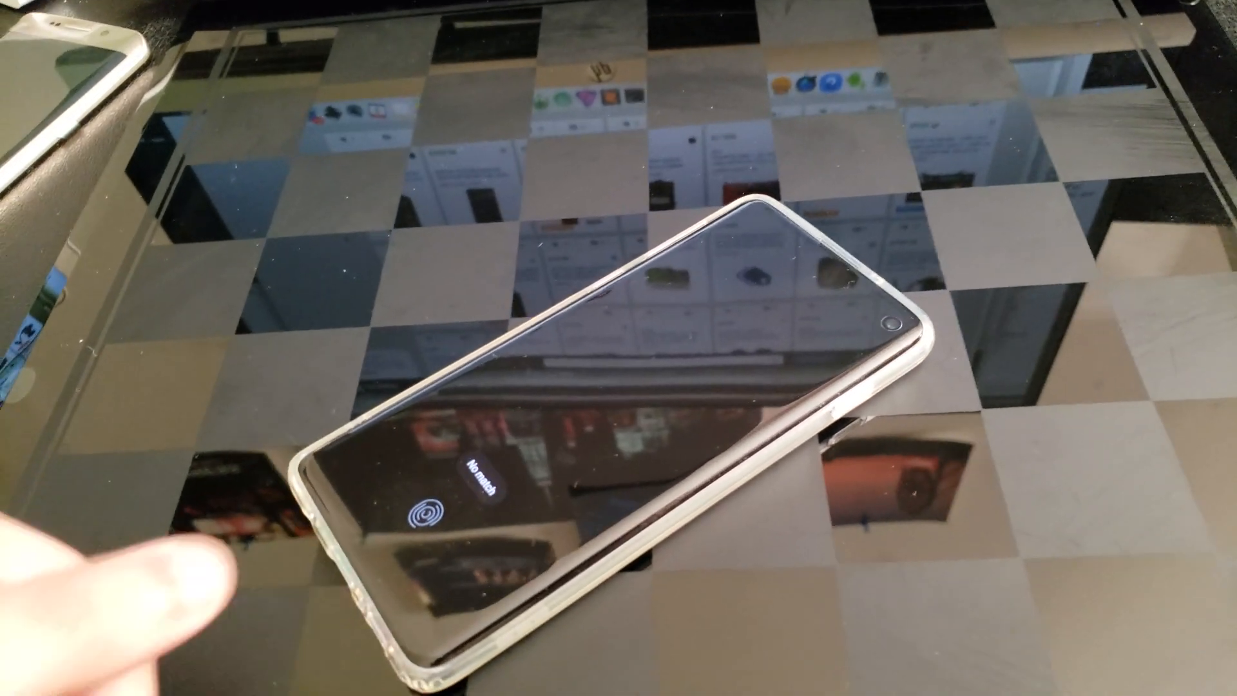
Unlock the phone with the in-display fingerprint sensor.
{"action": "left_click", "coordinate": [422, 516]}
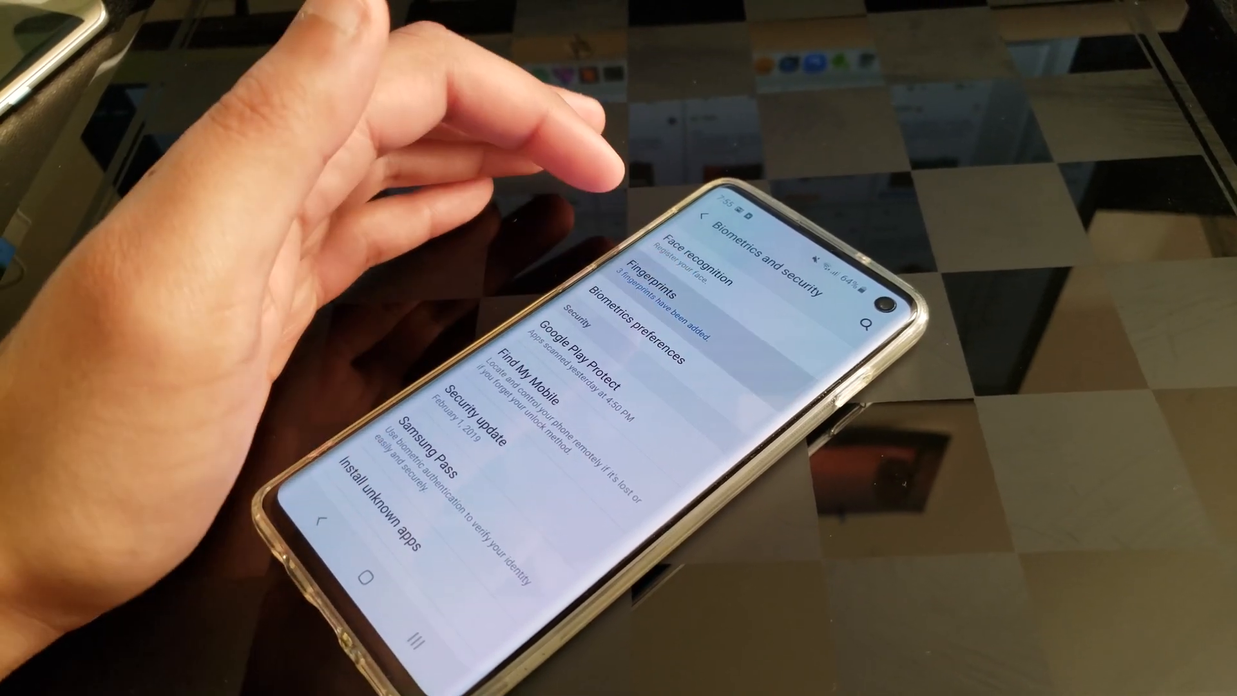
Enter the Fingerprints settings to begin adding another fingerprint.
{"action": "left_click", "coordinate": [674, 284]}
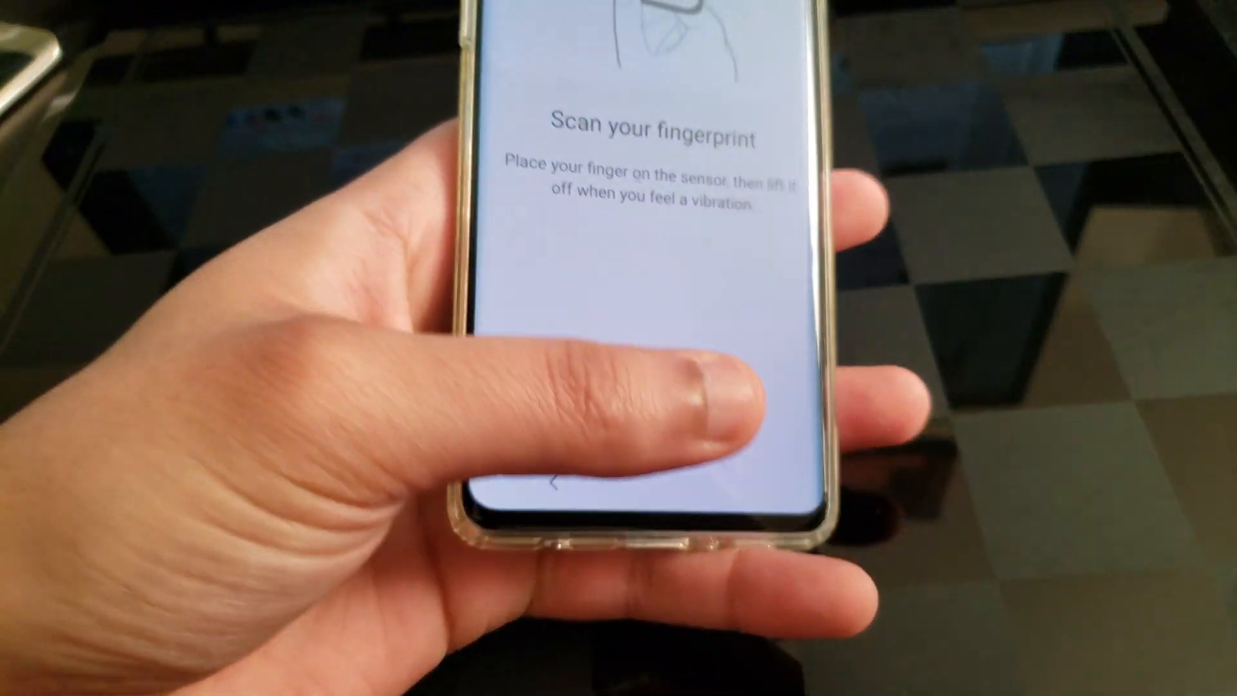
Scan the fingertip repeatedly, including its edges, until 100% and 'Fingerprint added' appears.
{"action": "left_click", "coordinate": [616, 410]}
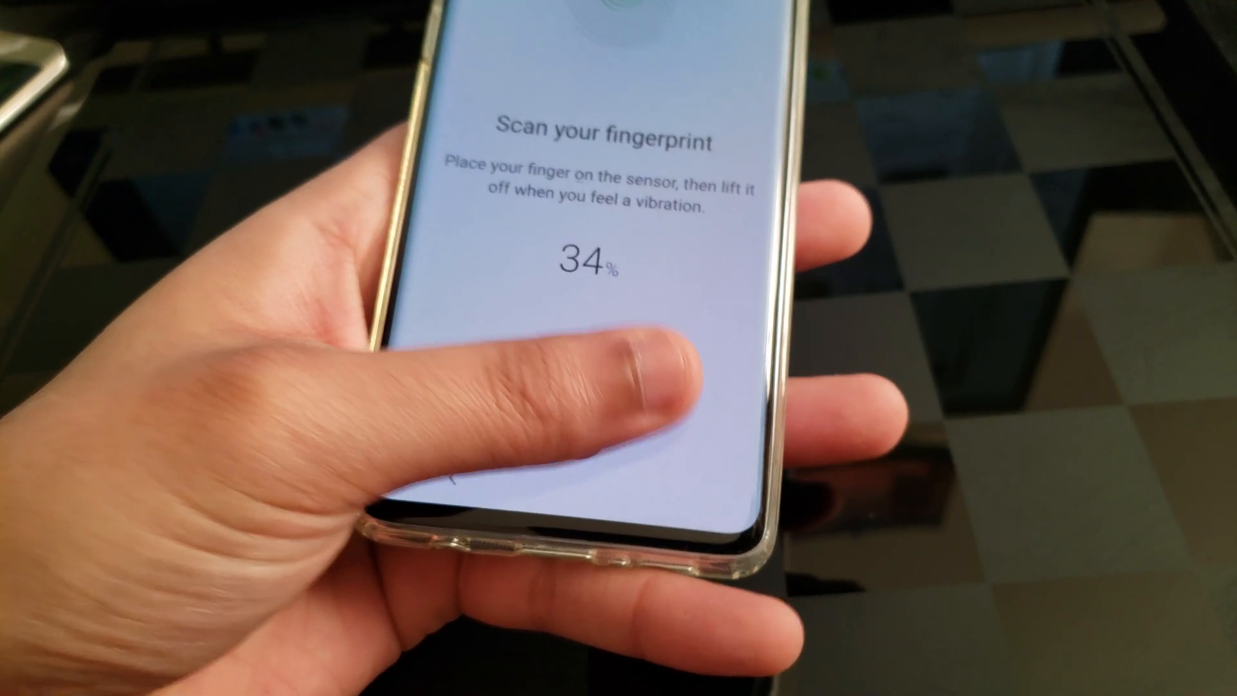
{"action": "left_click", "coordinate": [600, 371]}
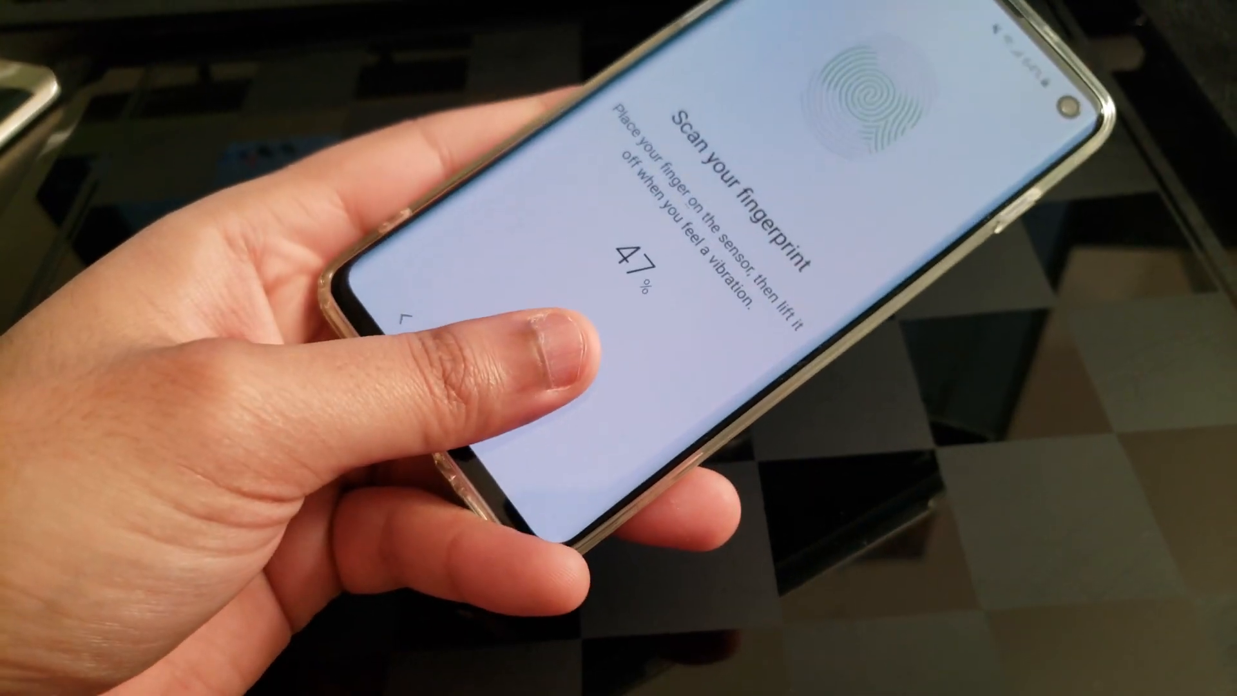
{"action": "left_click", "coordinate": [537, 379]}
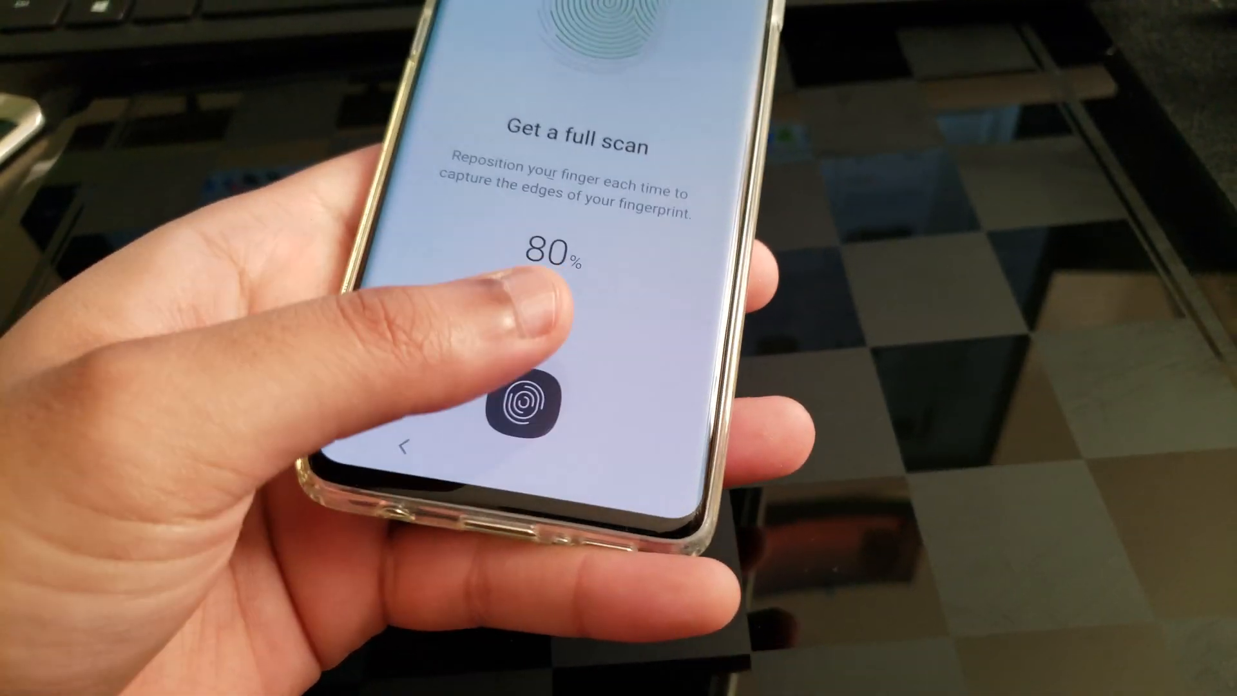
{"action": "left_click", "coordinate": [528, 406]}
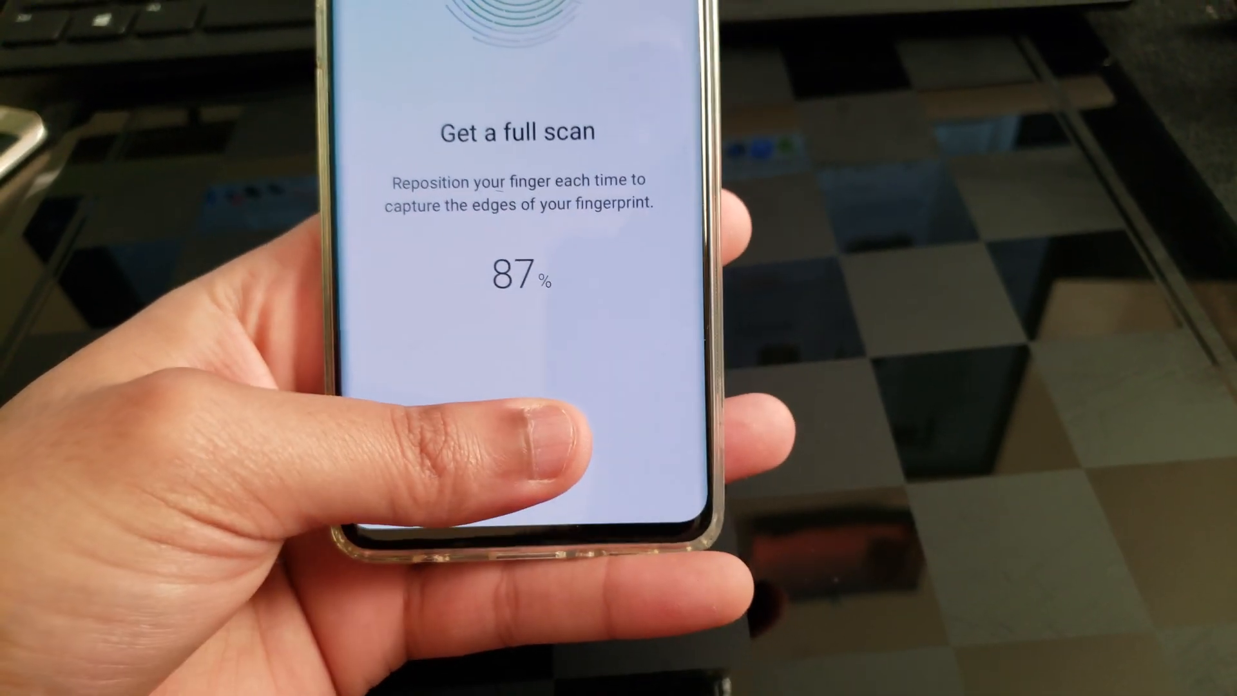
{"action": "left_click", "coordinate": [521, 434]}
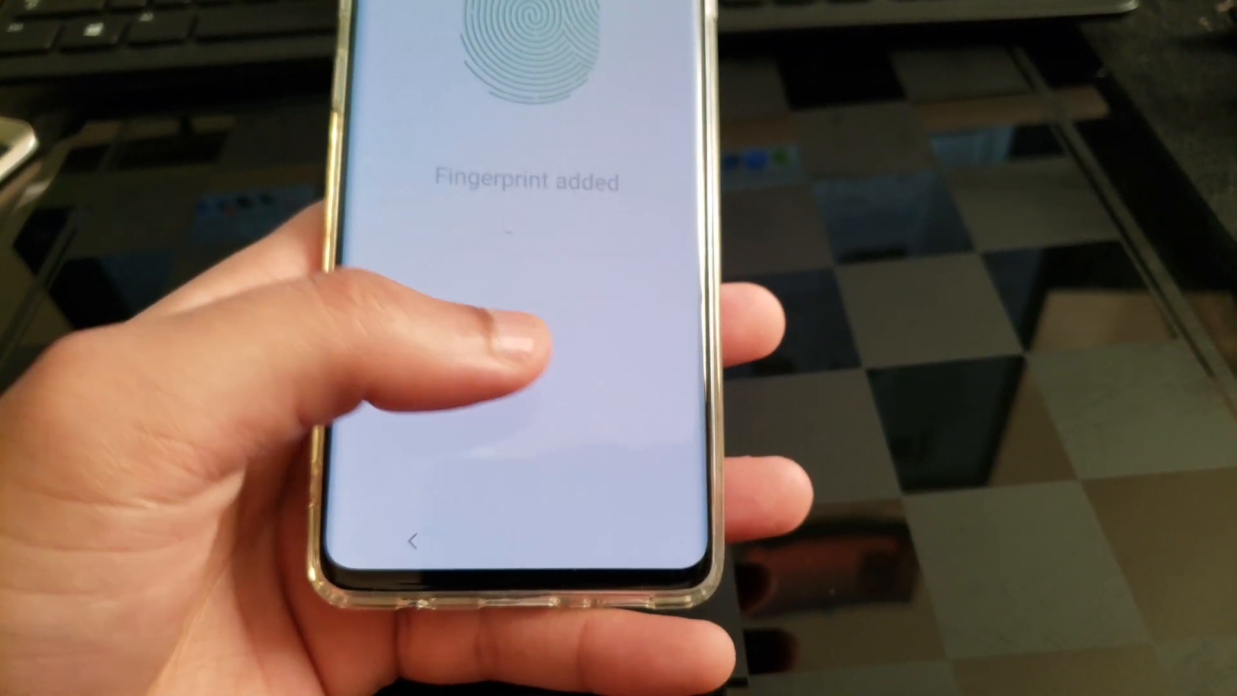